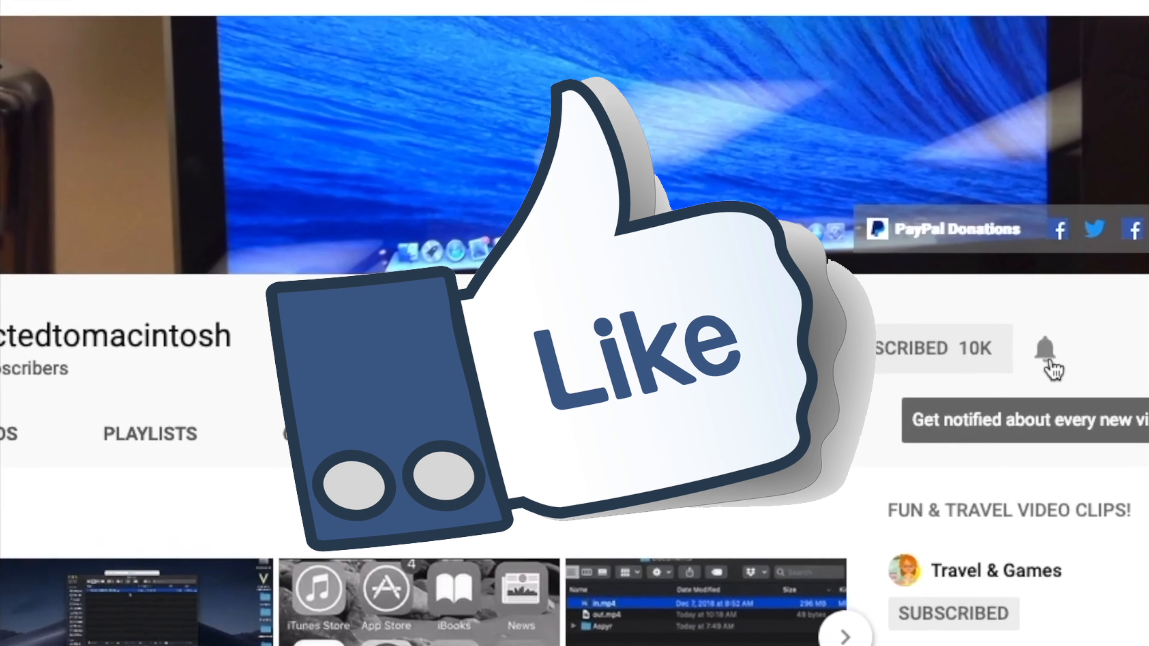
Step: Launch System Settings from the Dock, landing on the Appearance page
scroll("down", 3)
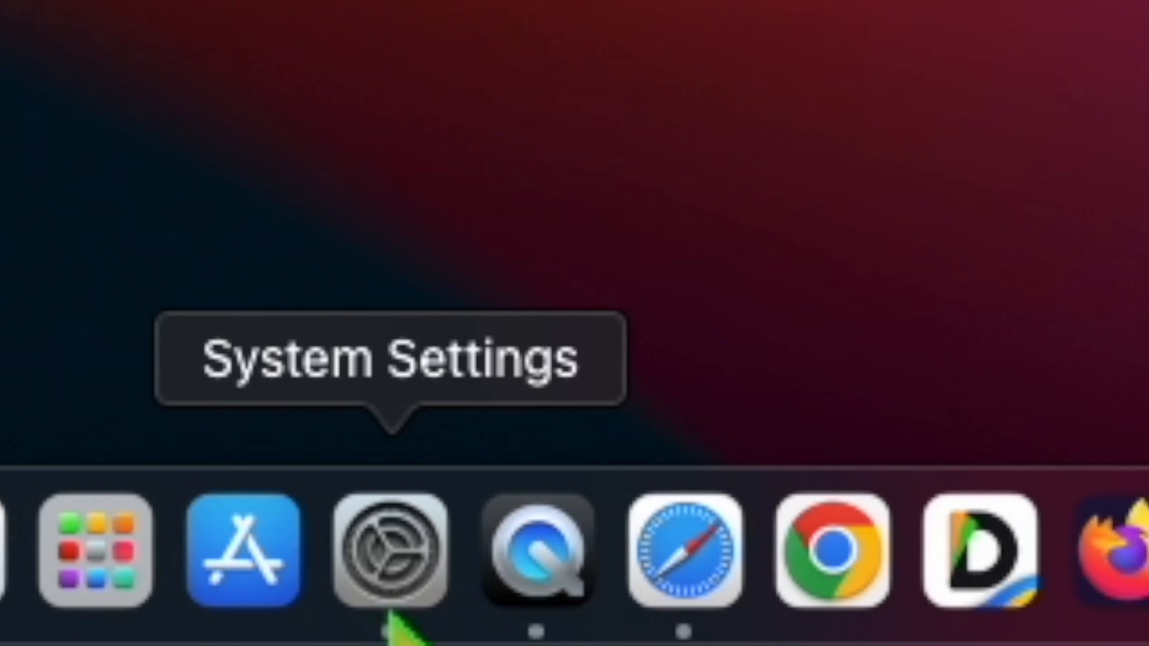
mouse_move(396, 631)
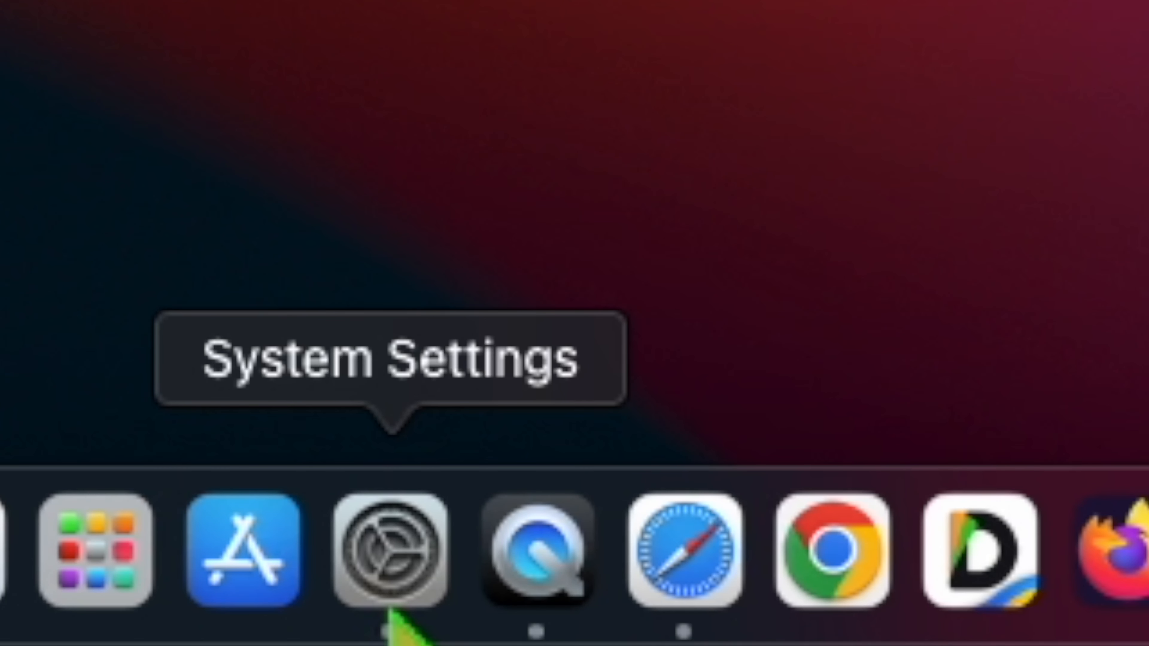
left_click(389, 551)
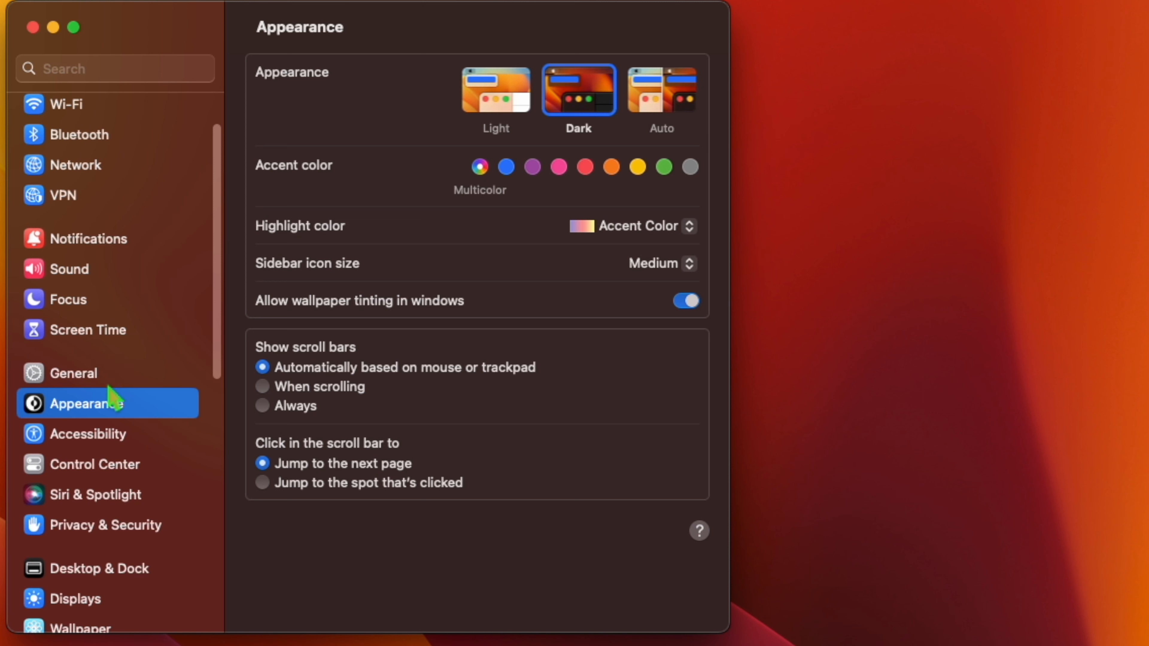
Step: In Control Center settings, set Stage Manager to Show in Menu Bar
scroll("down", 3)
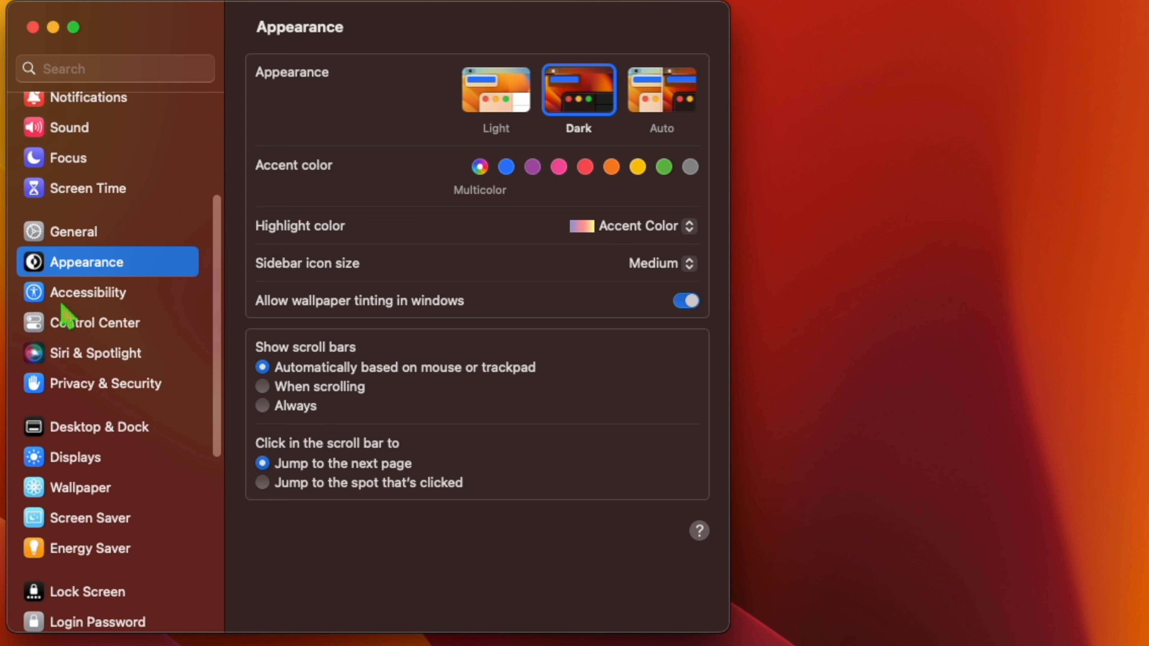
left_click(94, 323)
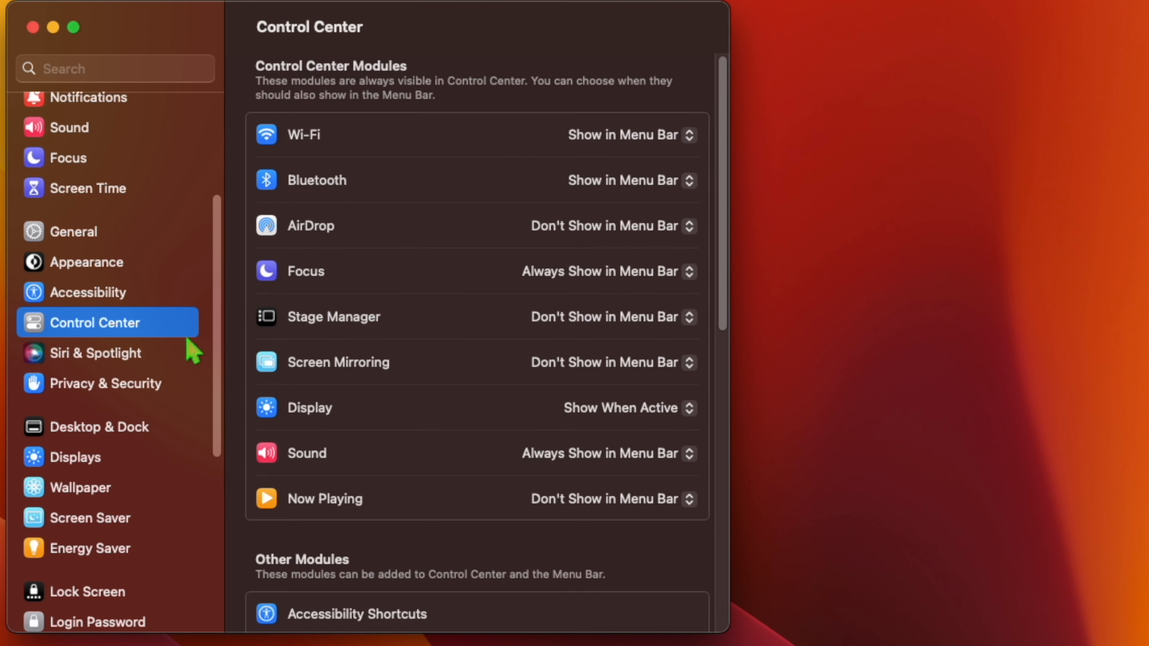
mouse_move(692, 327)
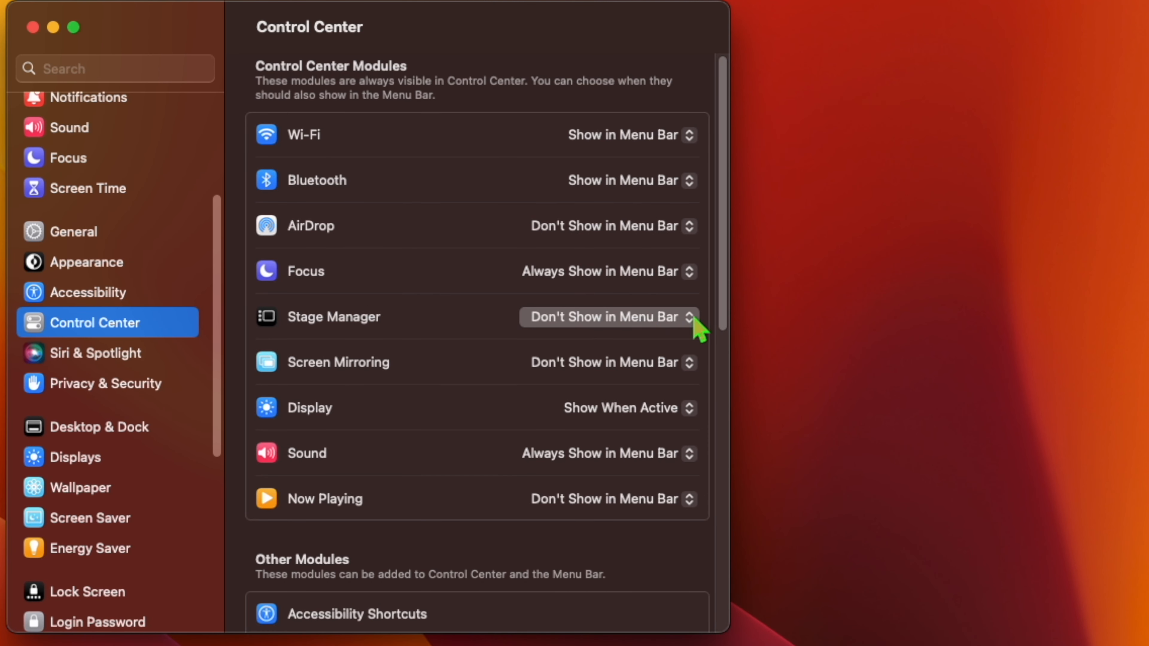
left_click(608, 317)
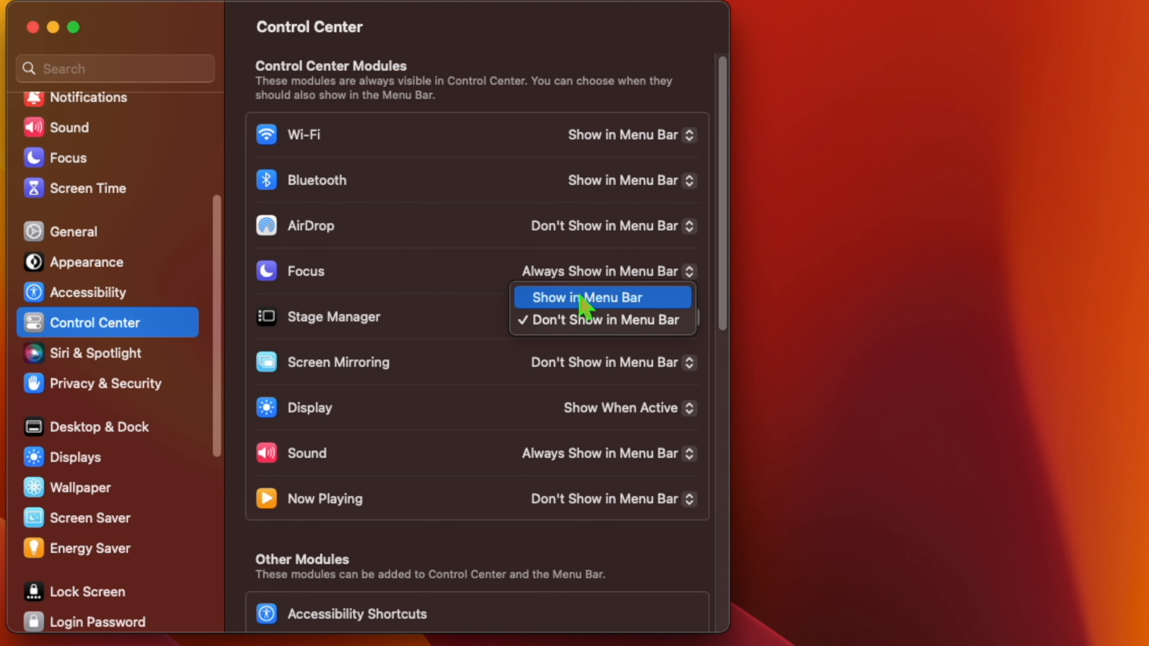
left_click(583, 297)
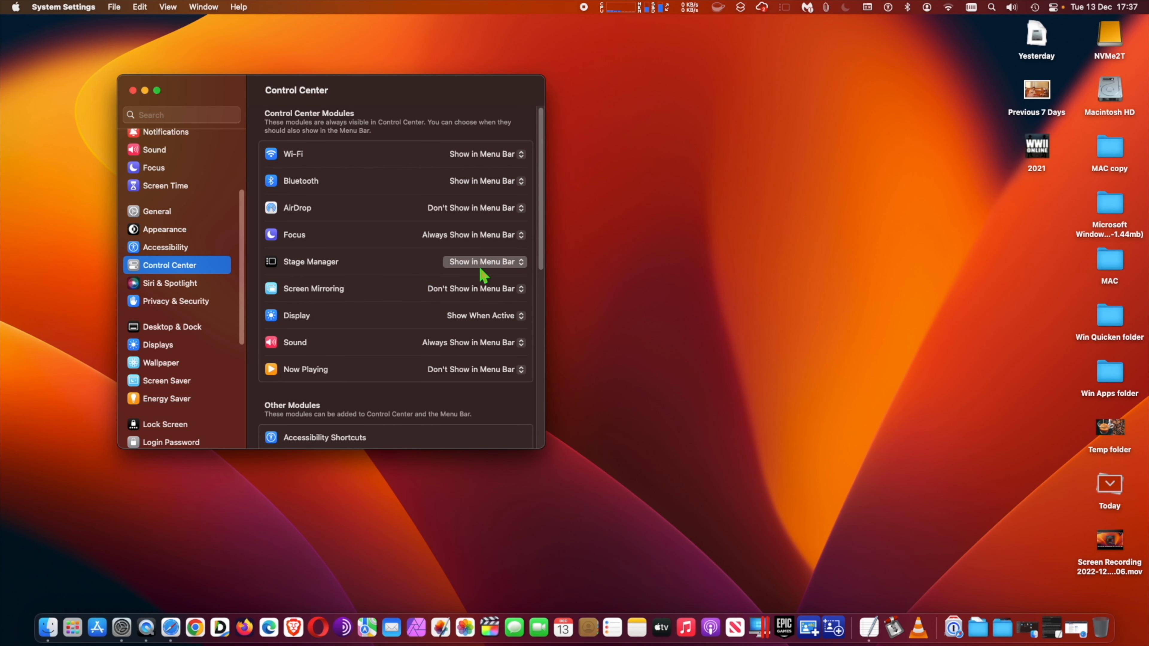
mouse_move(920, 128)
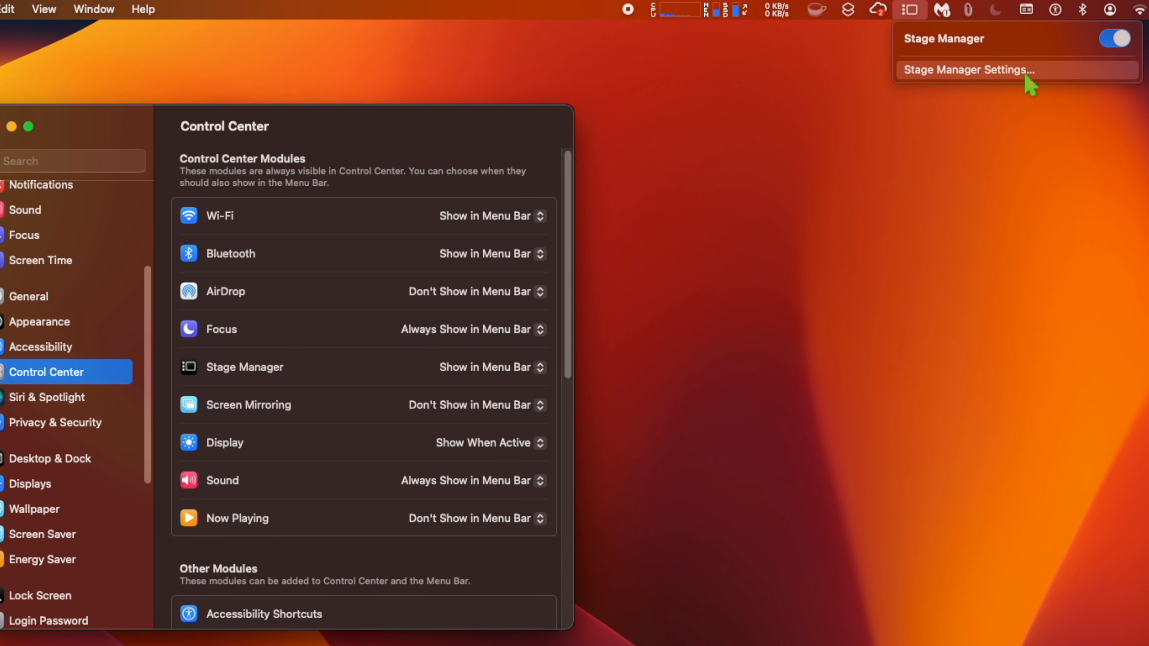
Step: Dismiss Stage Manager Settings with Done and reveal its on/off toggle from the menu bar icon
left_click(964, 69)
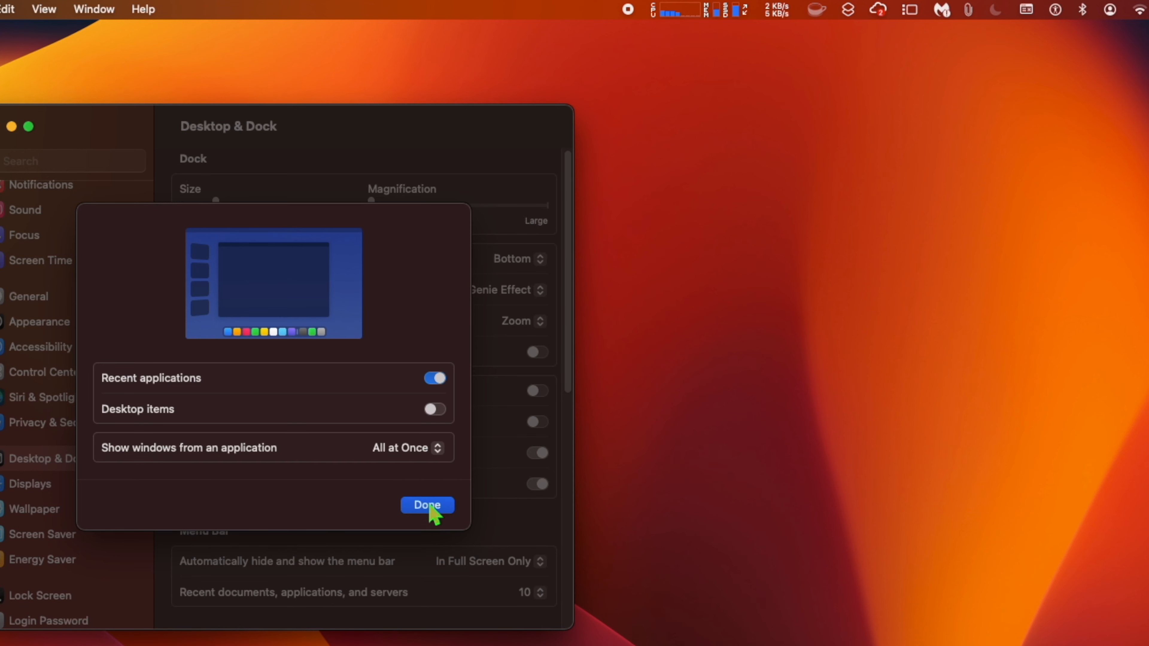
left_click(427, 506)
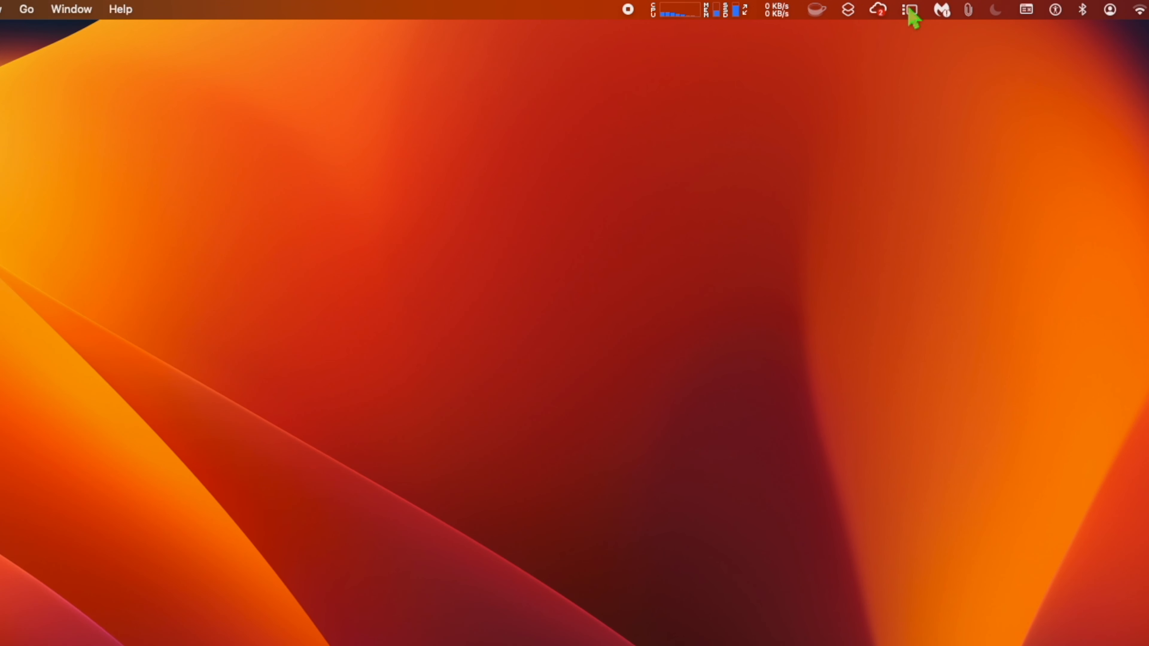
left_click(785, 8)
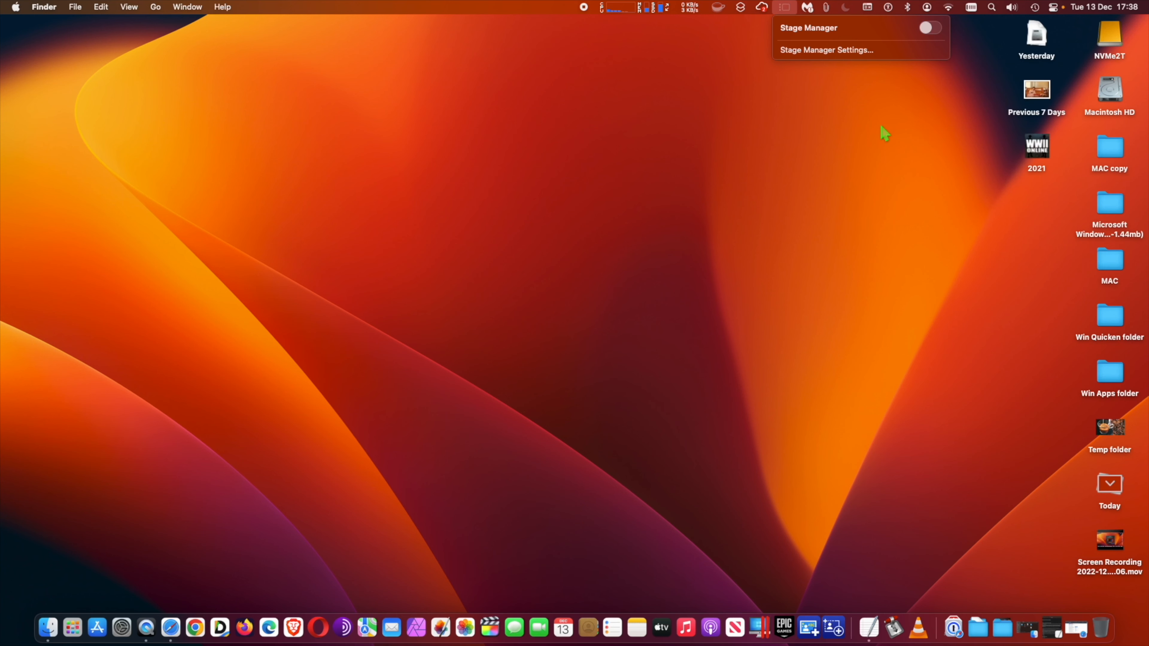